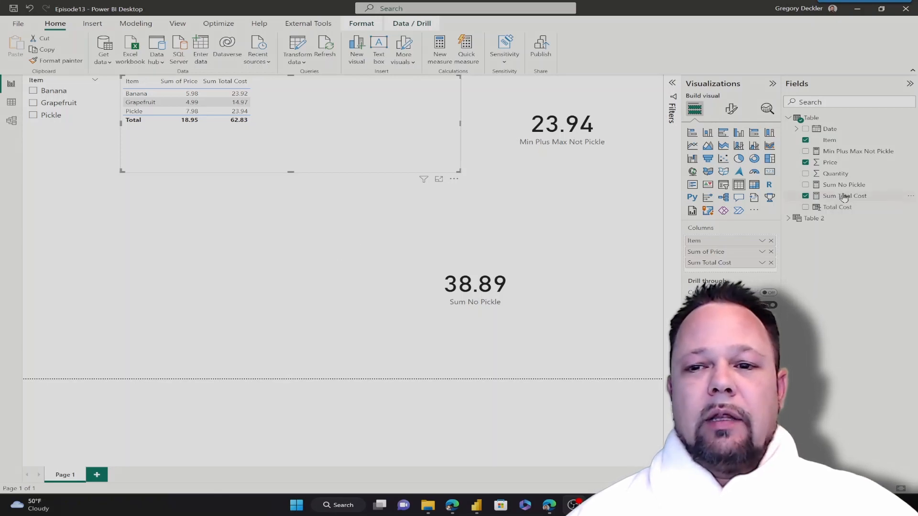
View the Sum No Pickle DAX and highlight its FILTER line excluding Pickle
{"action": "left_click", "coordinate": [843, 196]}
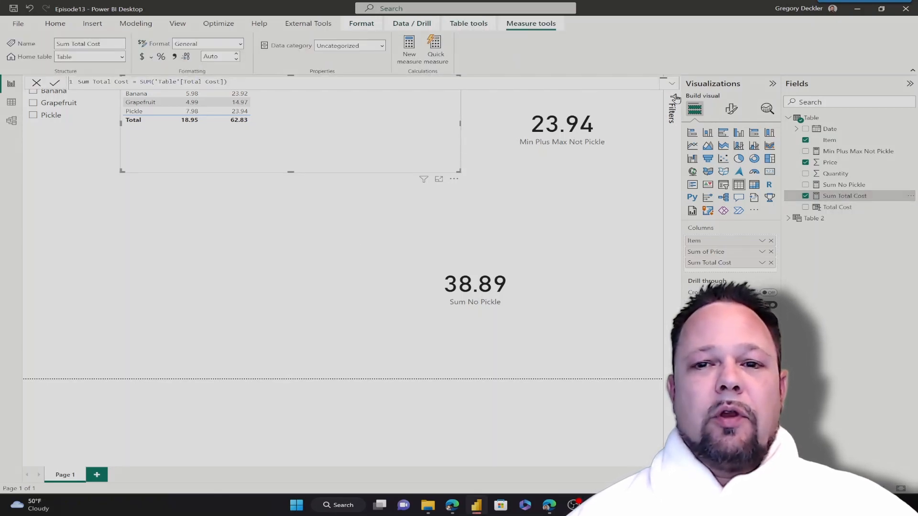
{"action": "left_click", "coordinate": [663, 83]}
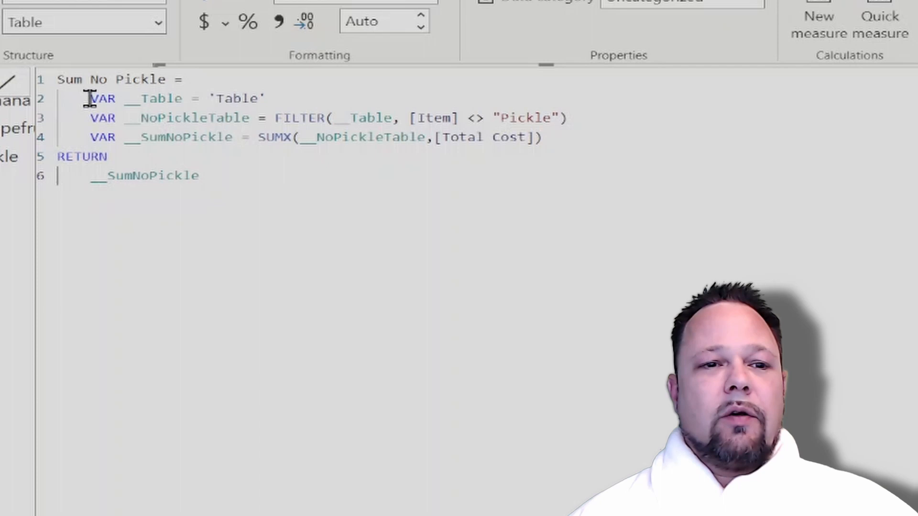
{"action": "left_click_drag", "start_coordinate": [89, 99], "coordinate": [263, 99]}
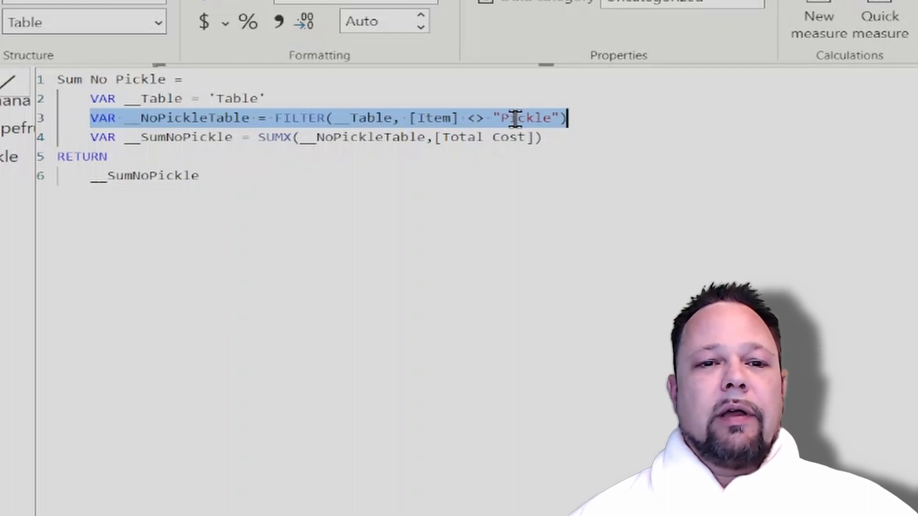
{"action": "mouse_move", "coordinate": [456, 119]}
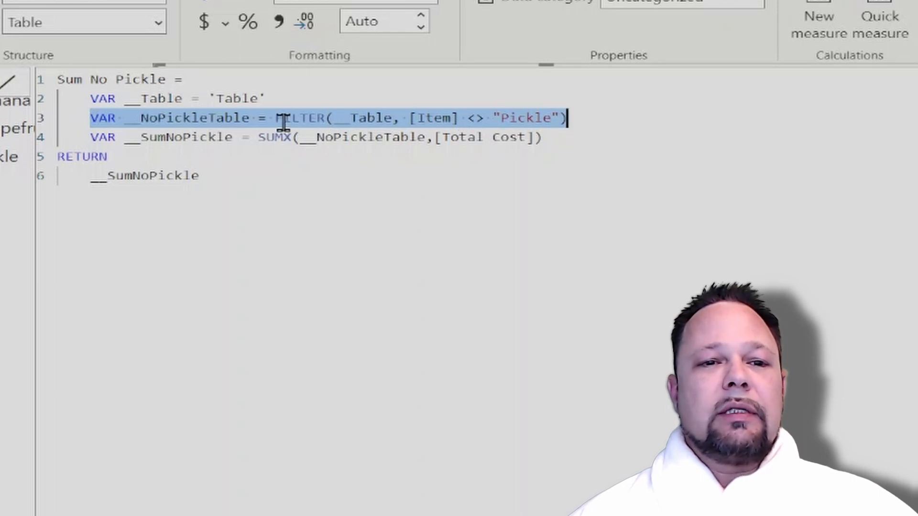
{"action": "mouse_move", "coordinate": [419, 118]}
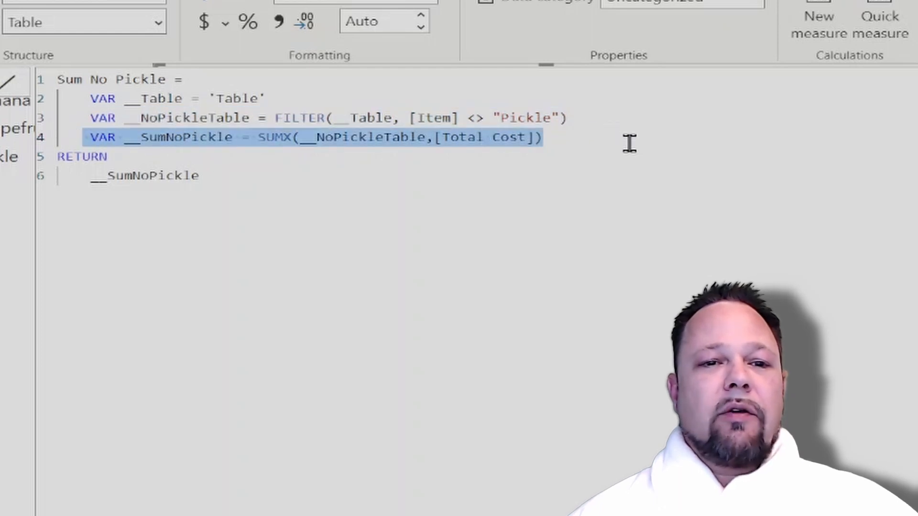
{"action": "mouse_move", "coordinate": [167, 118]}
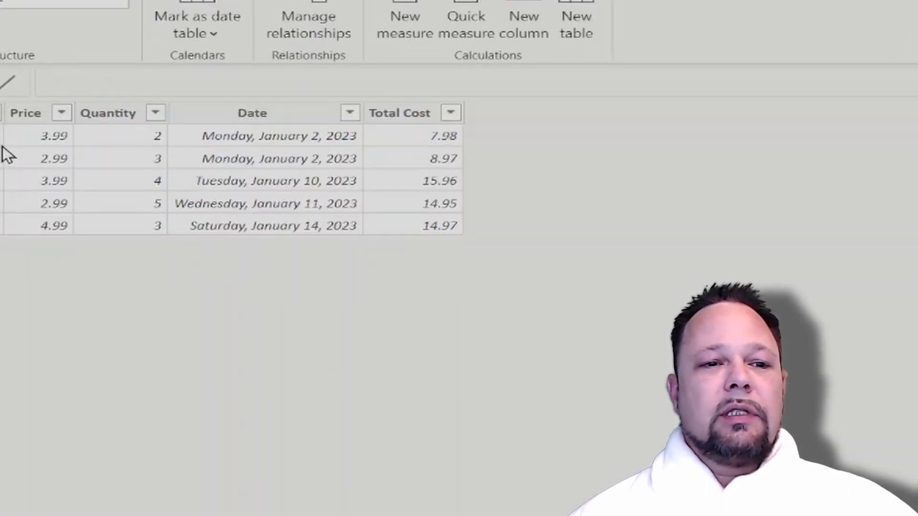
{"action": "mouse_move", "coordinate": [6, 180]}
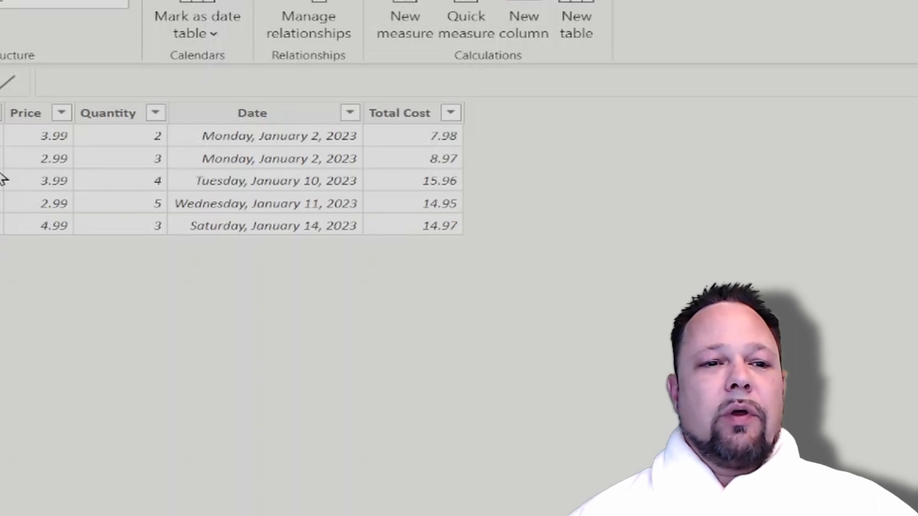
{"action": "mouse_move", "coordinate": [5, 252]}
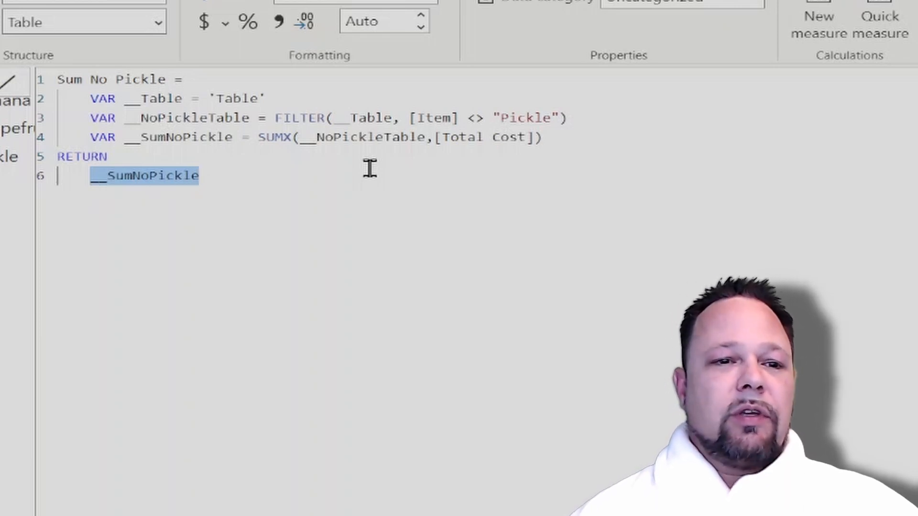
{"action": "mouse_move", "coordinate": [152, 148]}
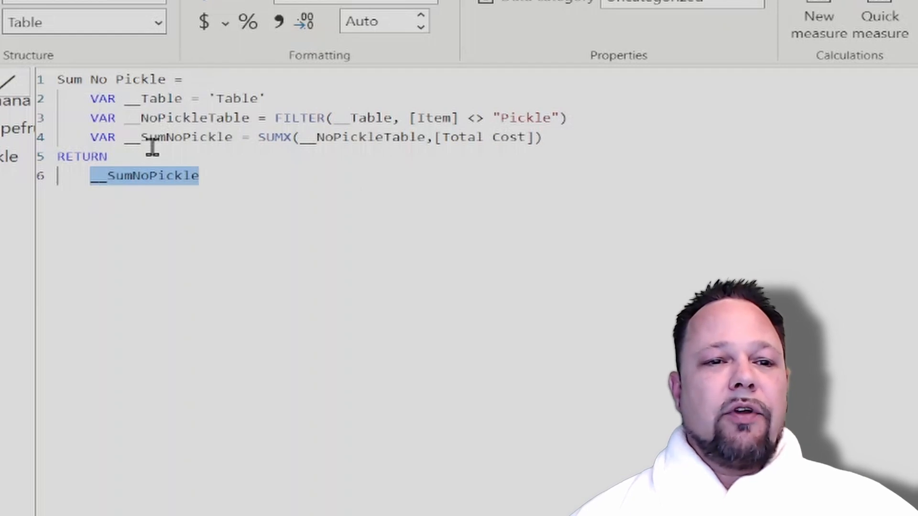
Return TOCSV(__Table) from the measure and open the card's formatting options
{"action": "type", "text": "TOCS"}
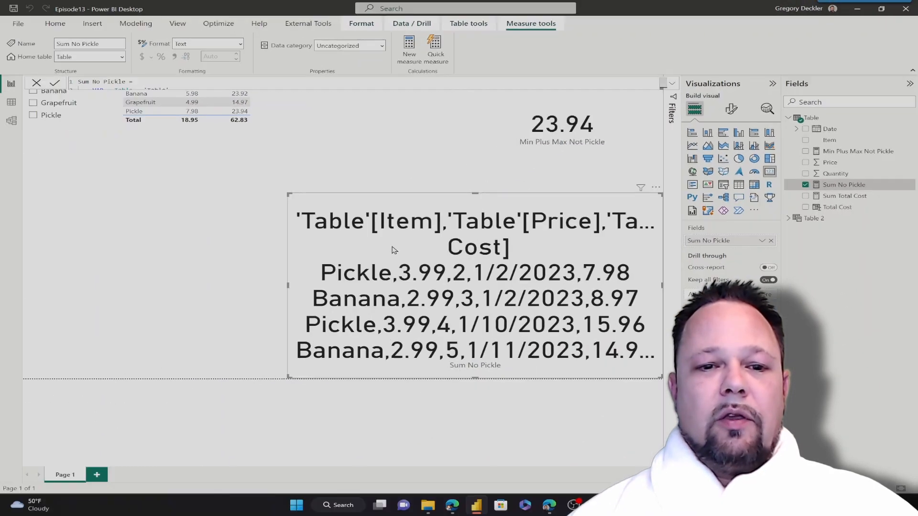
{"action": "mouse_move", "coordinate": [287, 284]}
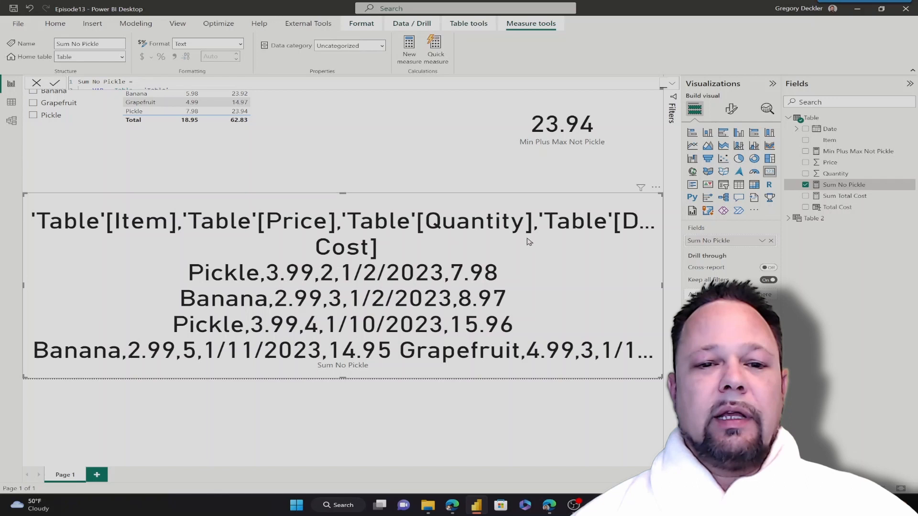
{"action": "mouse_move", "coordinate": [295, 277]}
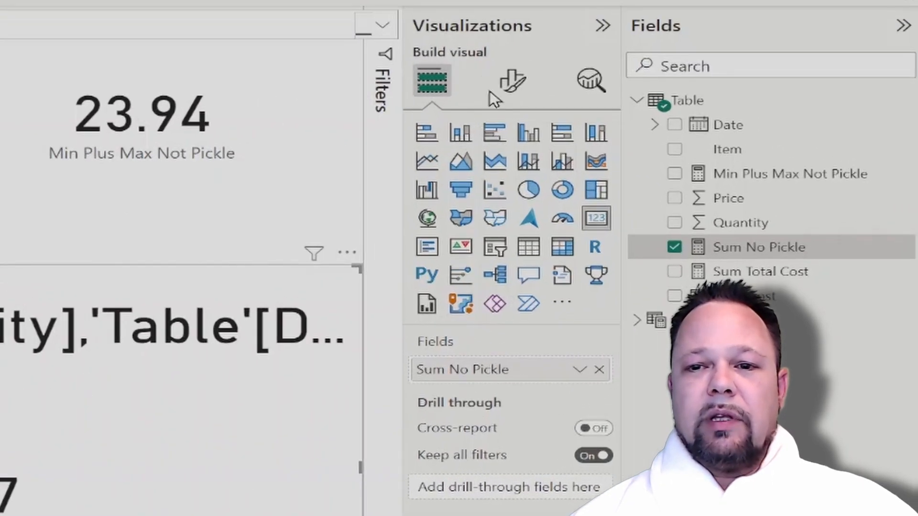
{"action": "left_click", "coordinate": [510, 81]}
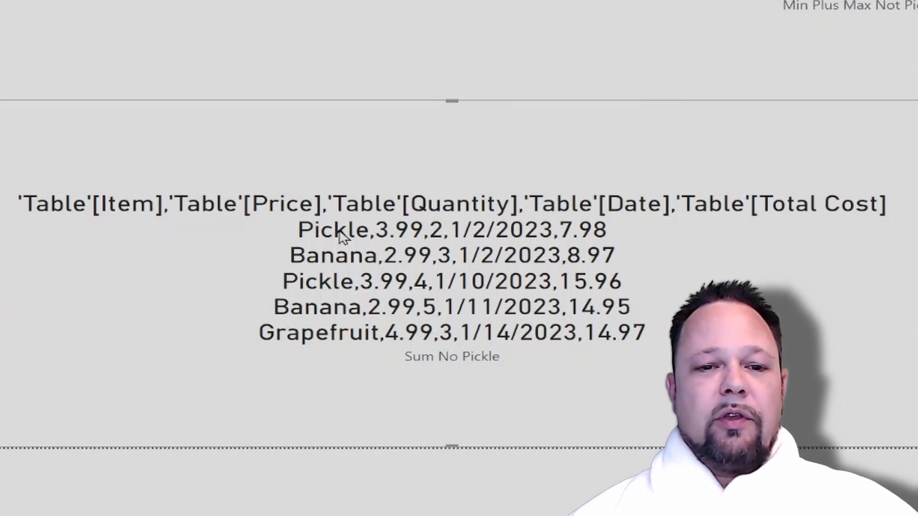
{"action": "mouse_move", "coordinate": [344, 291]}
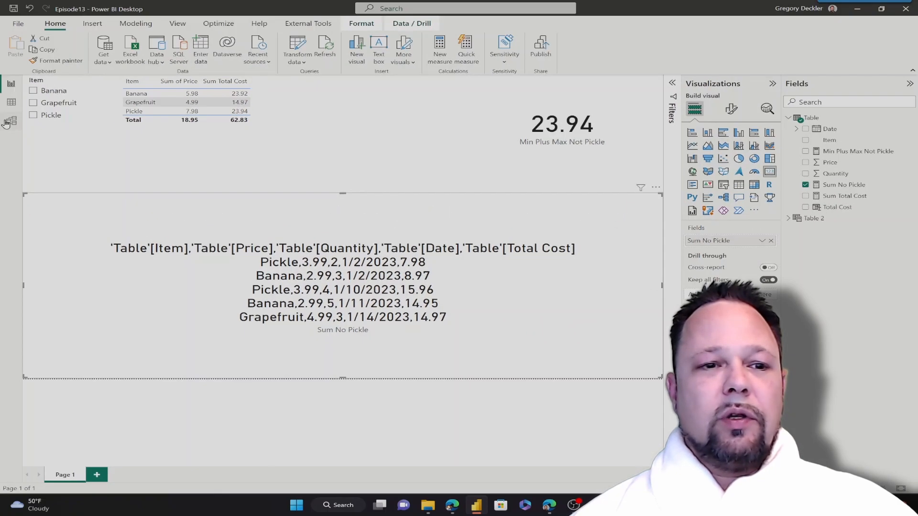
Inspect the table's five source rows in Data view, then return to the report
{"action": "left_click", "coordinate": [10, 102]}
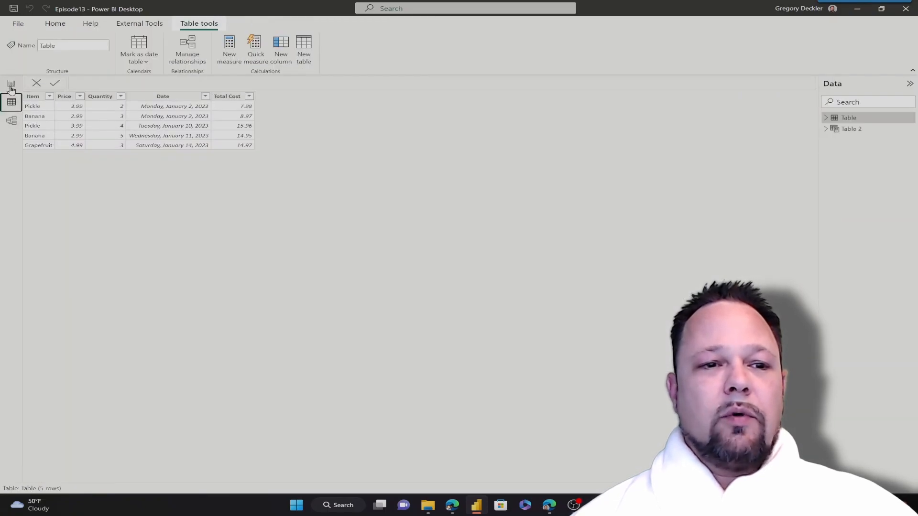
{"action": "left_click", "coordinate": [10, 83]}
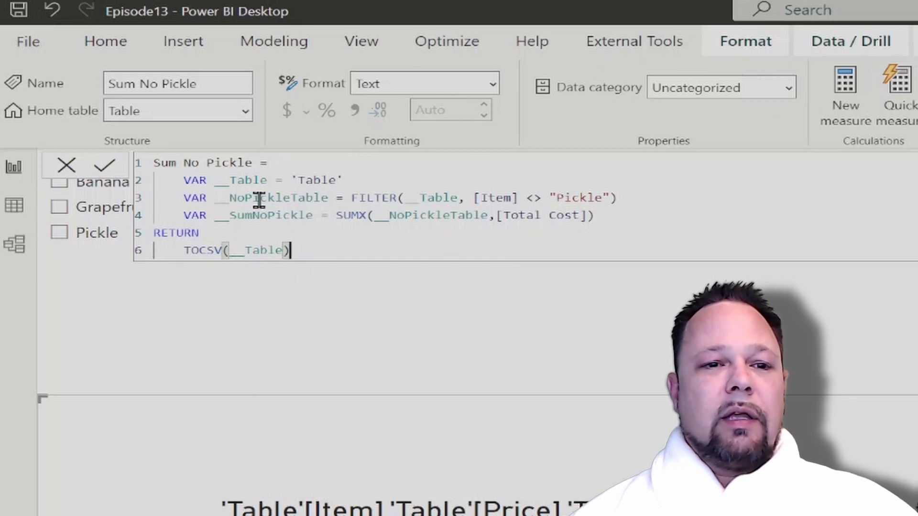
Change the return line to TOCSV(__NoPickleTable) and commit the measure
{"action": "double_click", "coordinate": [271, 198]}
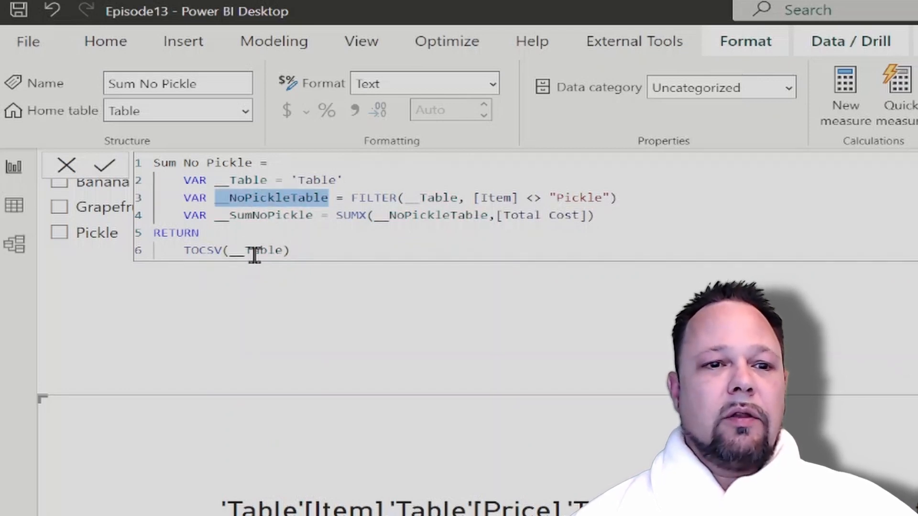
{"action": "type", "text": "__NoPickleTable"}
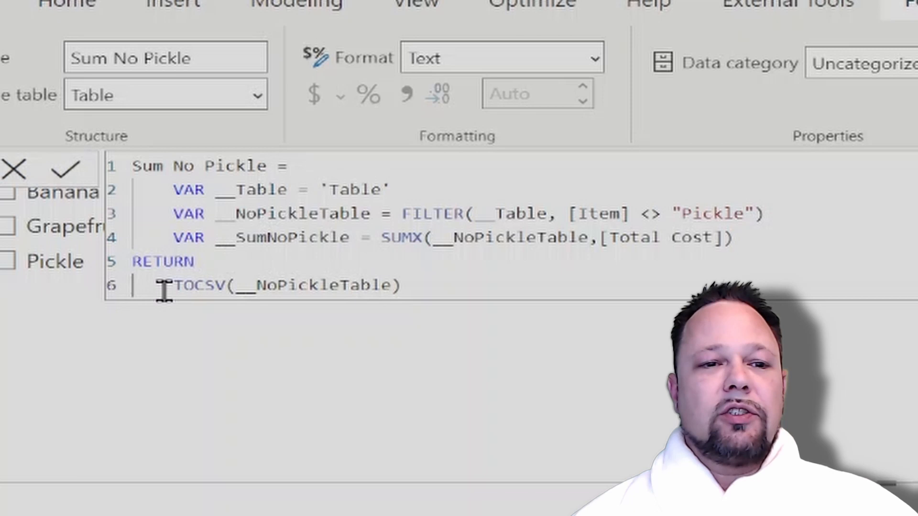
{"action": "double_click", "coordinate": [287, 286]}
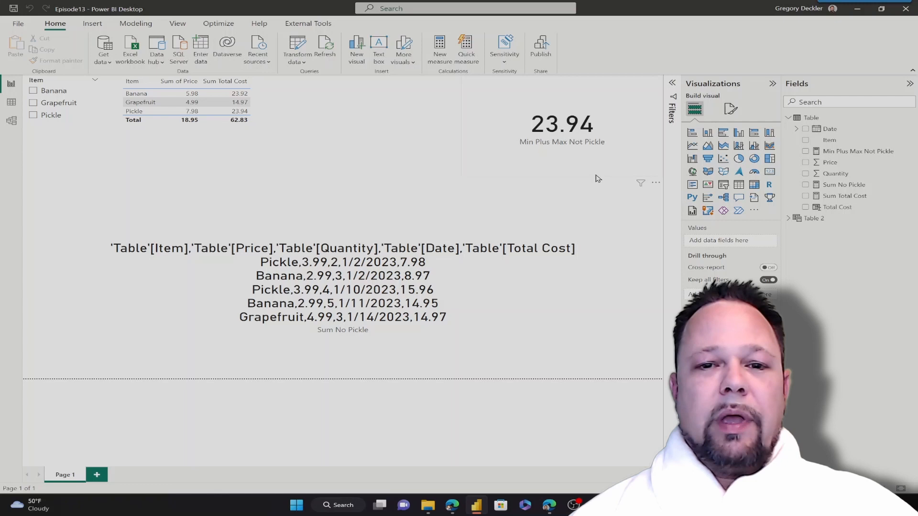
{"action": "mouse_move", "coordinate": [459, 130]}
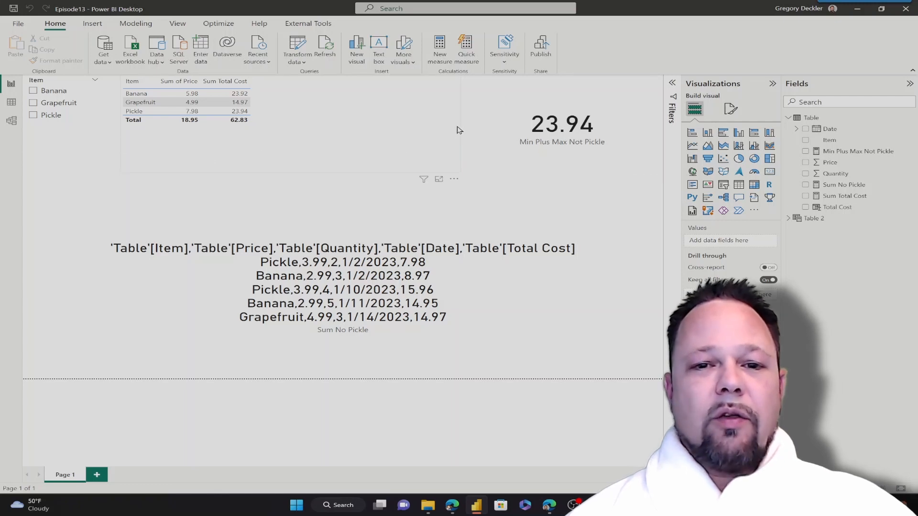
Select the Item / Sum of Price / Sum Total Cost table visual for editing
{"action": "left_click", "coordinate": [188, 105]}
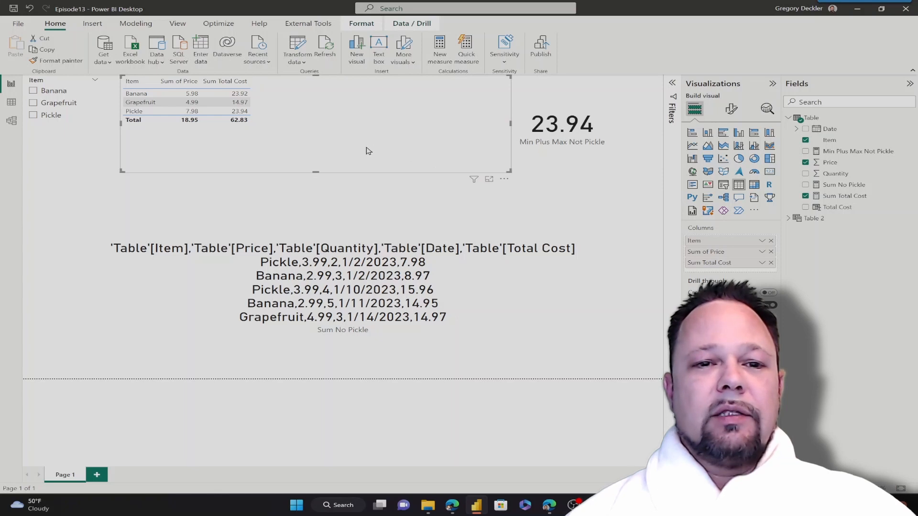
{"action": "mouse_move", "coordinate": [362, 149]}
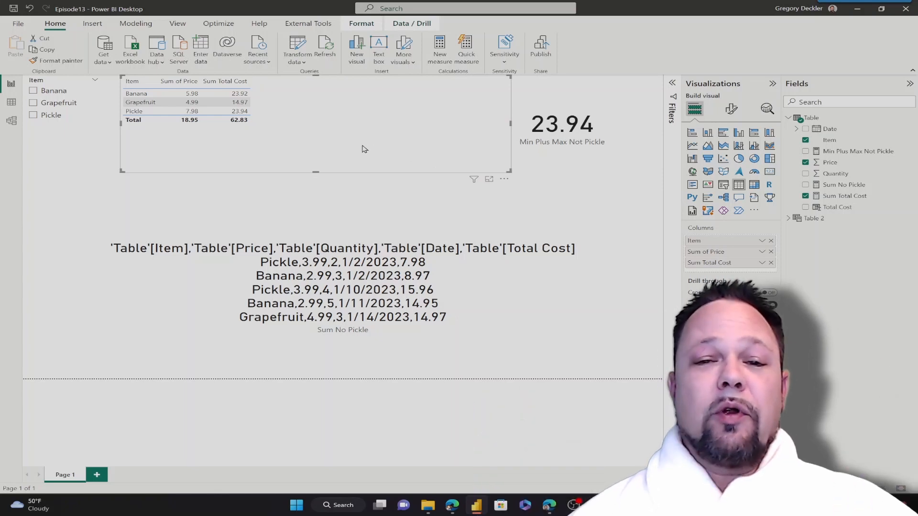
{"action": "mouse_move", "coordinate": [342, 258]}
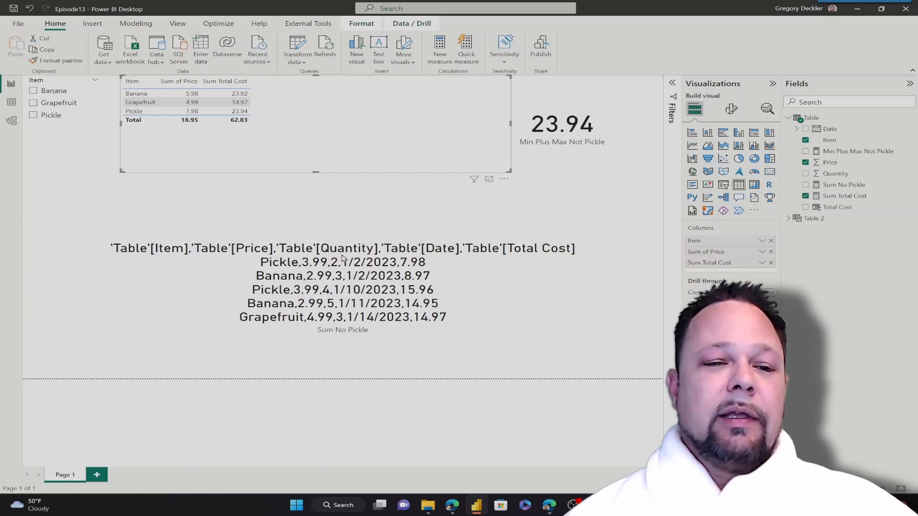
{"action": "left_click", "coordinate": [164, 282]}
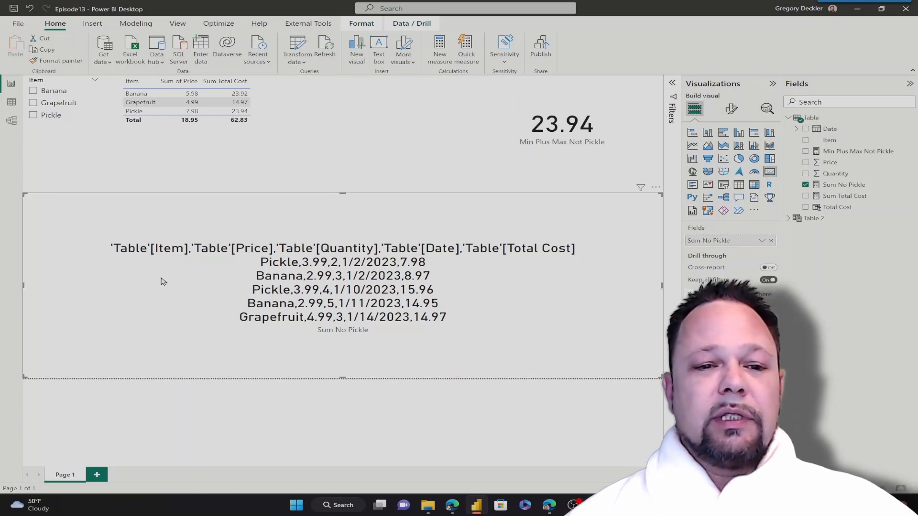
{"action": "mouse_move", "coordinate": [424, 272]}
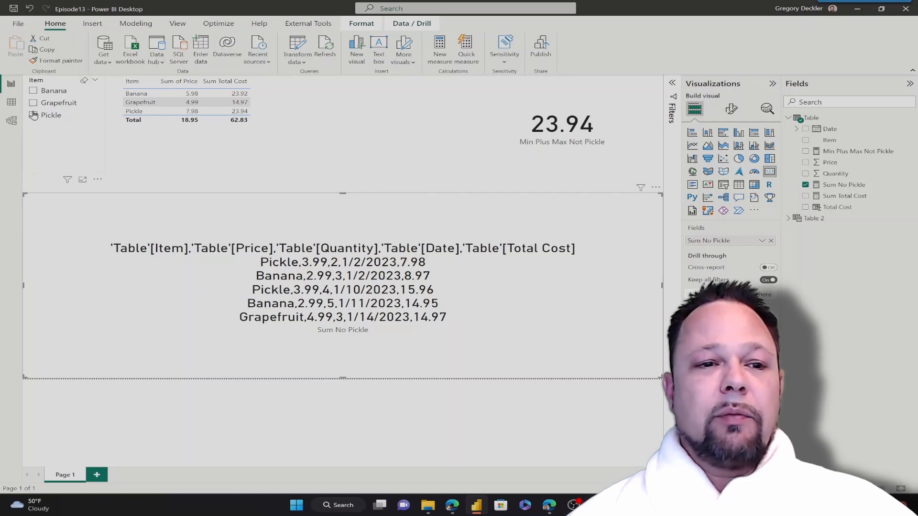
{"action": "left_click", "coordinate": [187, 106]}
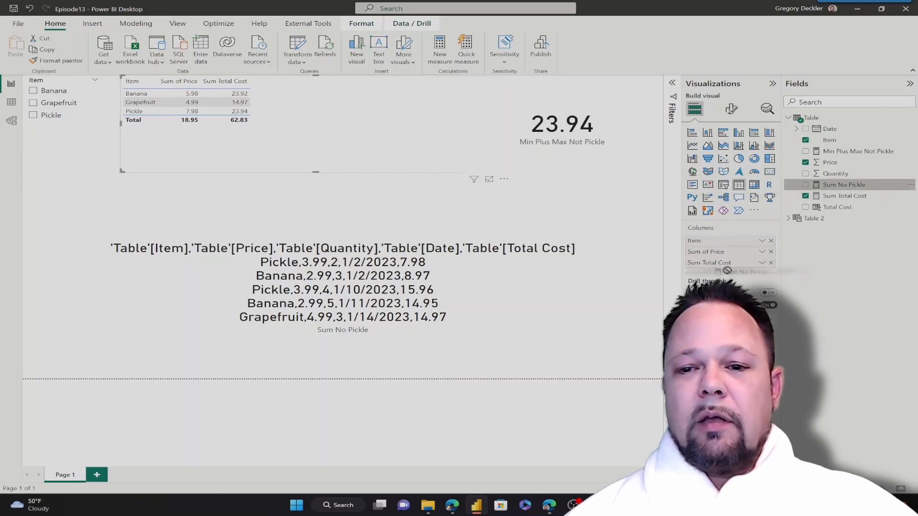
Add Sum No Pickle as a table column and adjust the table's format settings
{"action": "left_click", "coordinate": [805, 184]}
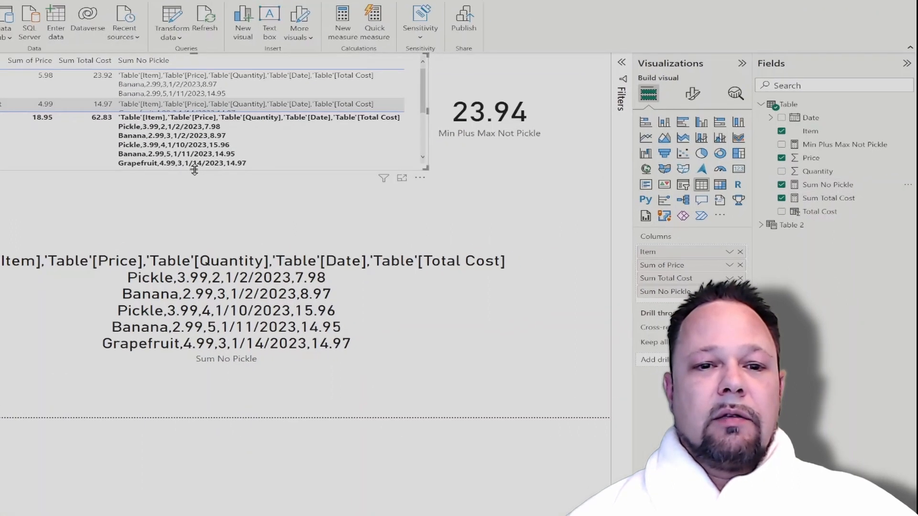
{"action": "left_click", "coordinate": [692, 93]}
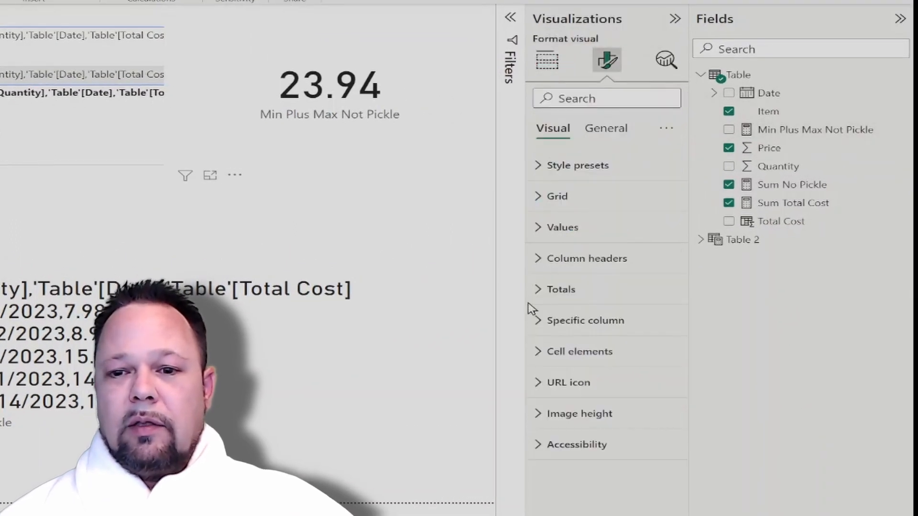
{"action": "left_click", "coordinate": [560, 289]}
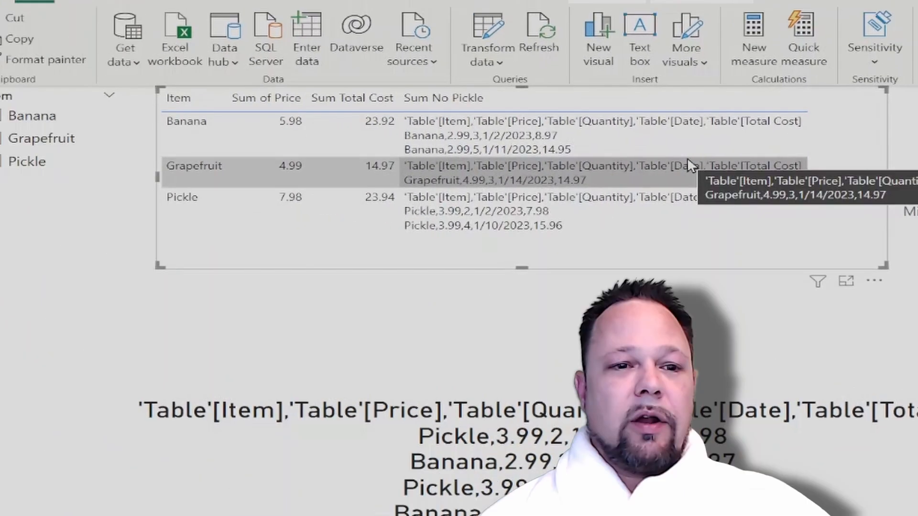
{"action": "mouse_move", "coordinate": [202, 211]}
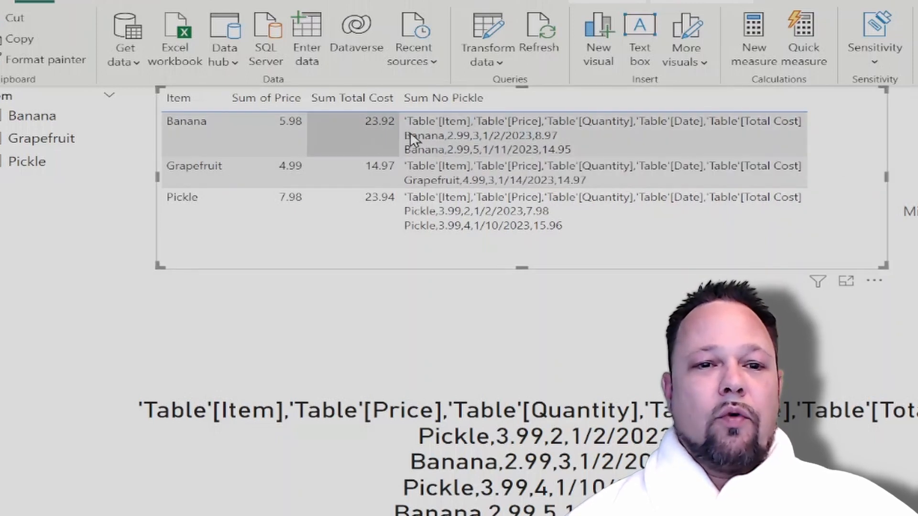
{"action": "mouse_move", "coordinate": [448, 146]}
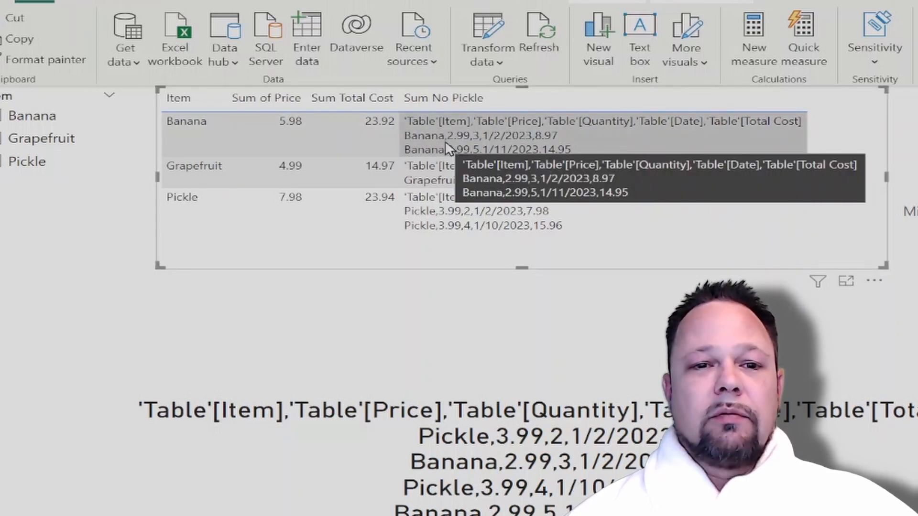
{"action": "mouse_move", "coordinate": [199, 132]}
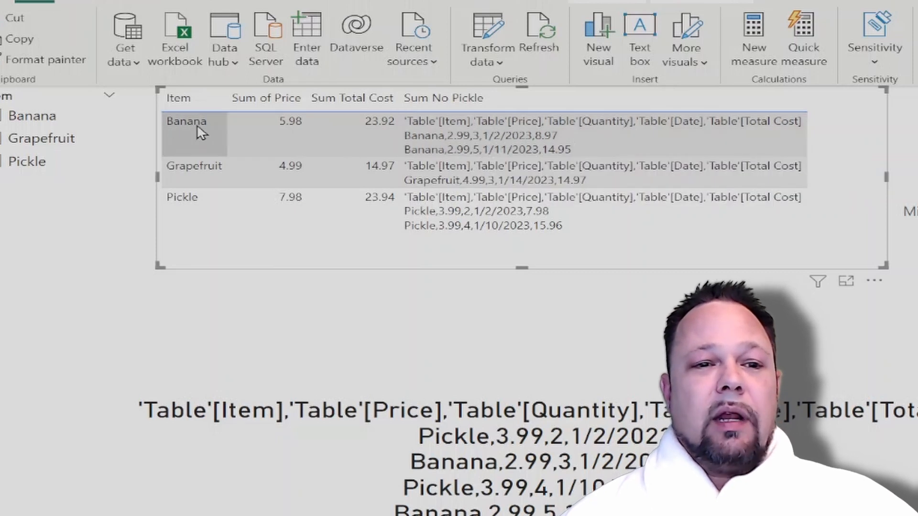
{"action": "mouse_move", "coordinate": [524, 140]}
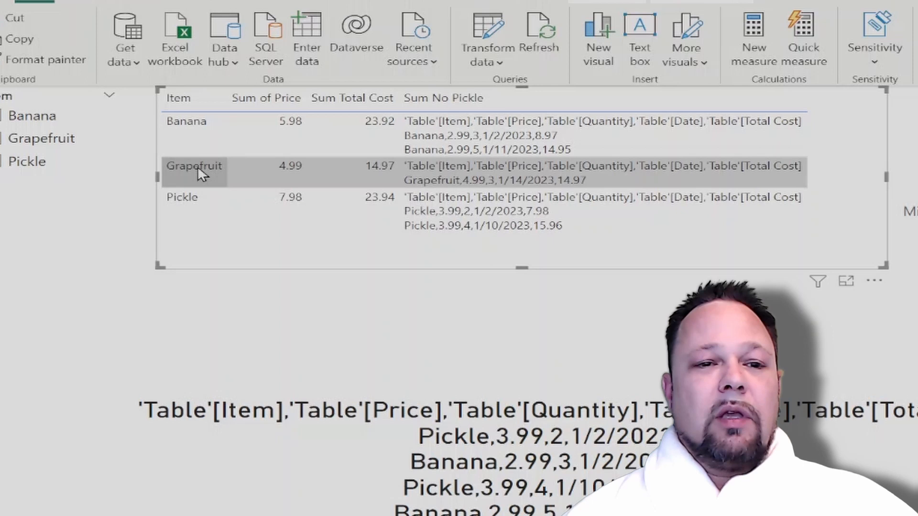
{"action": "mouse_move", "coordinate": [436, 191]}
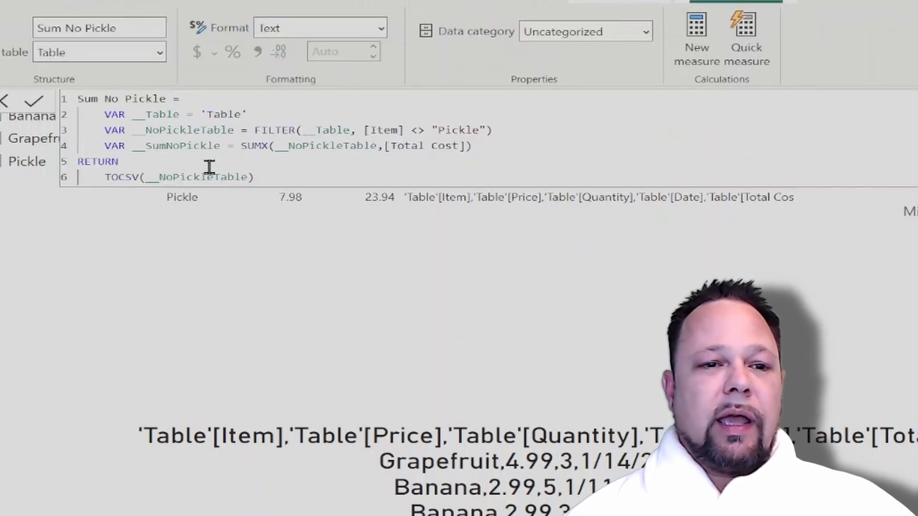
Replace TOCSV(__NoPickleTable) with __SumNoPickle and commit, giving Banana 23.92, Grapefruit 14.97
{"action": "double_click", "coordinate": [176, 146]}
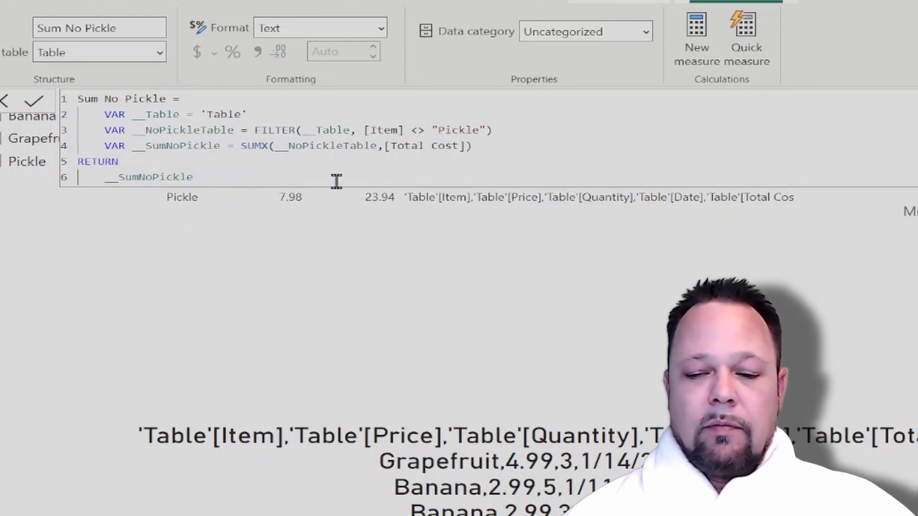
{"action": "left_click", "coordinate": [34, 100]}
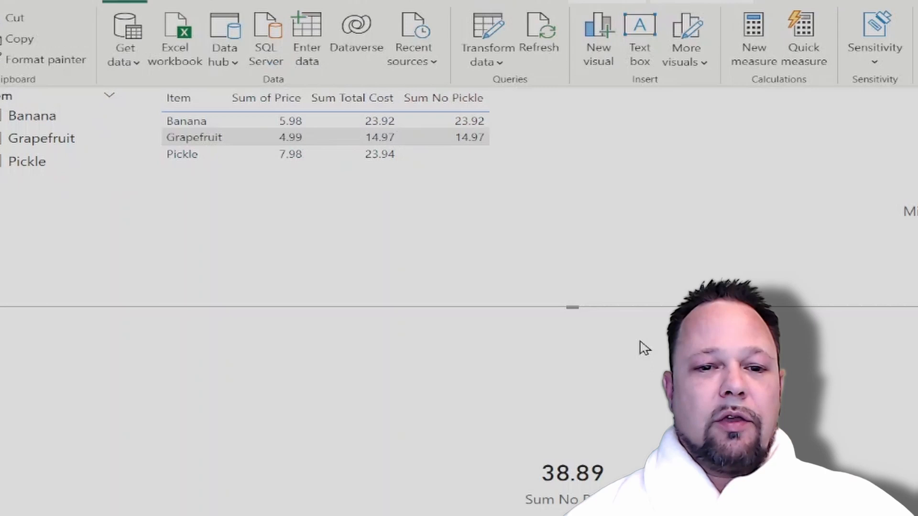
Inspect the Sum No Pickle values: Banana 23.92, Grapefruit 14.97, Pickle blank
{"action": "left_click", "coordinate": [469, 121]}
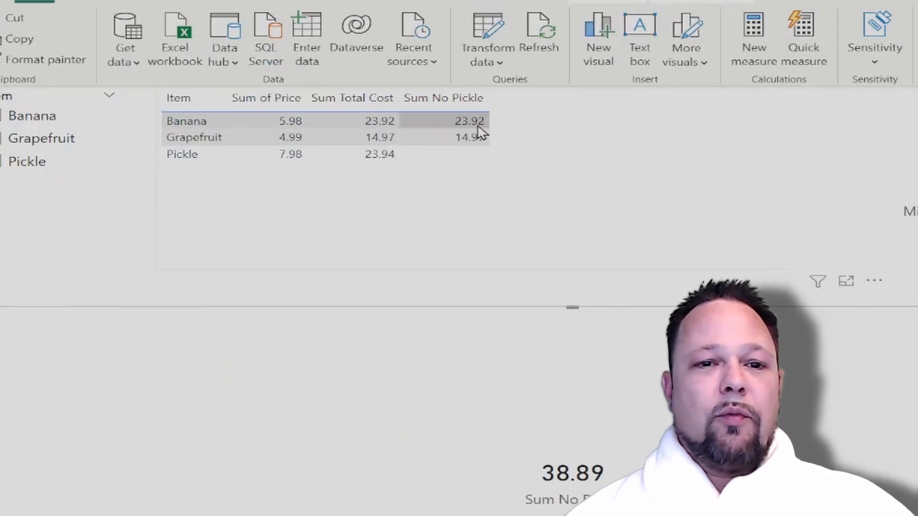
{"action": "mouse_move", "coordinate": [396, 130]}
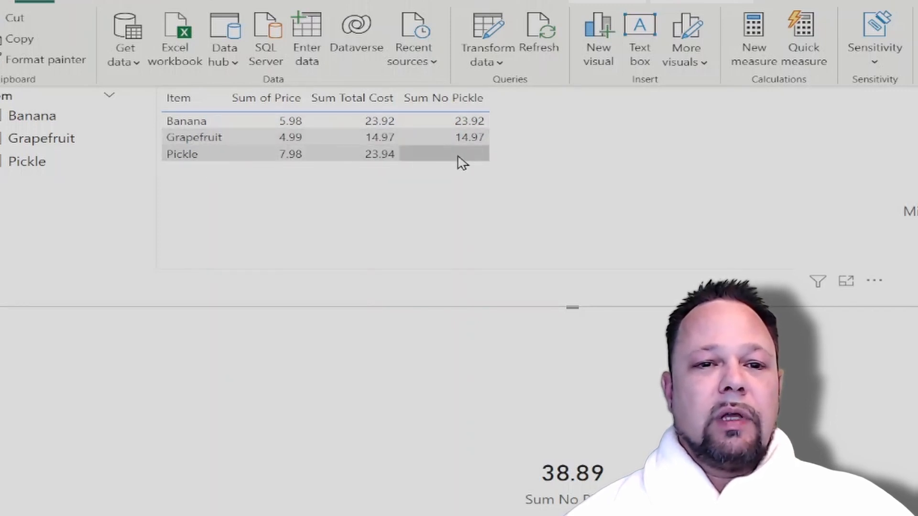
{"action": "mouse_move", "coordinate": [475, 147]}
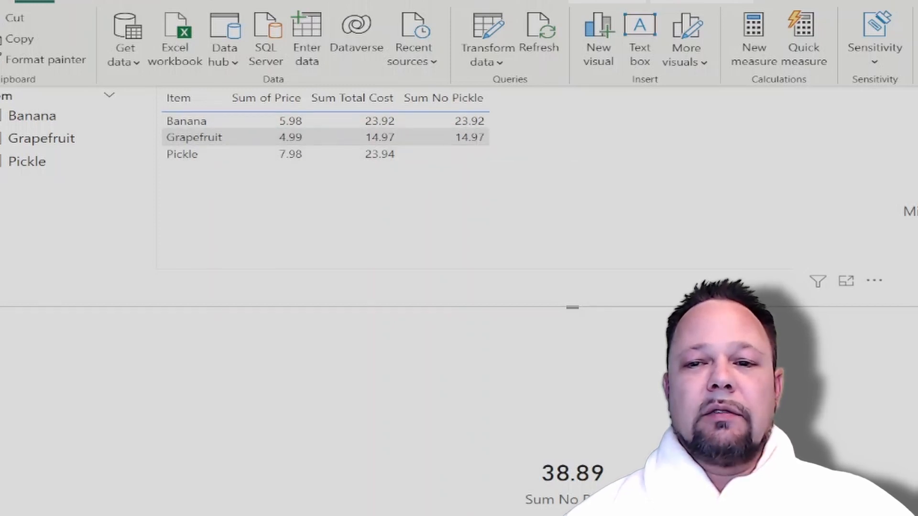
{"action": "mouse_move", "coordinate": [520, 162]}
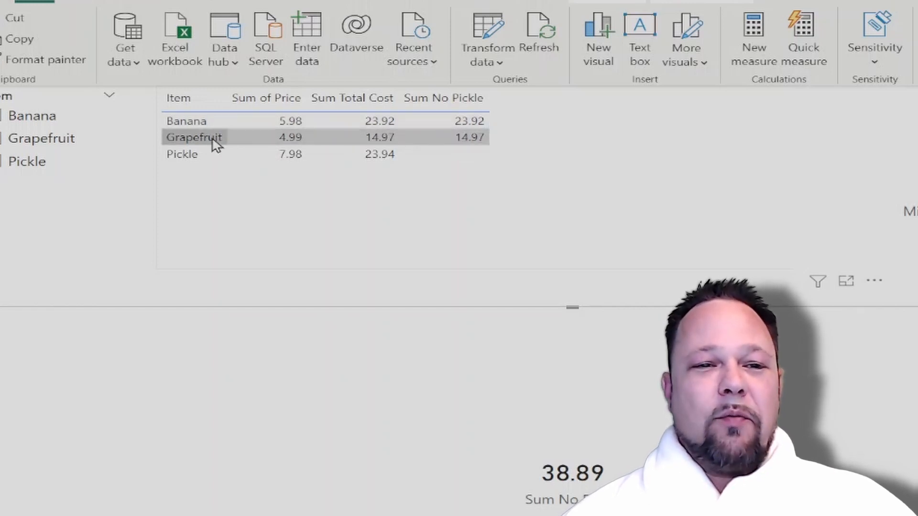
{"action": "mouse_move", "coordinate": [448, 145]}
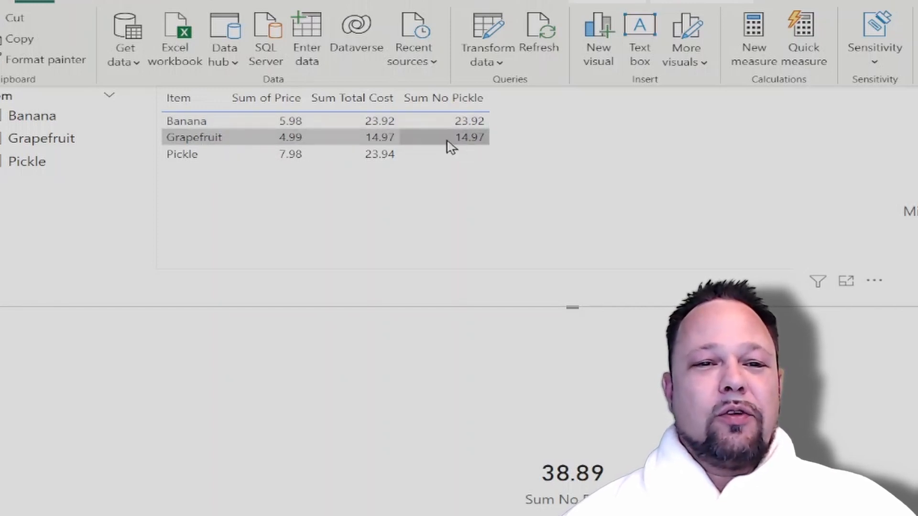
{"action": "mouse_move", "coordinate": [471, 144]}
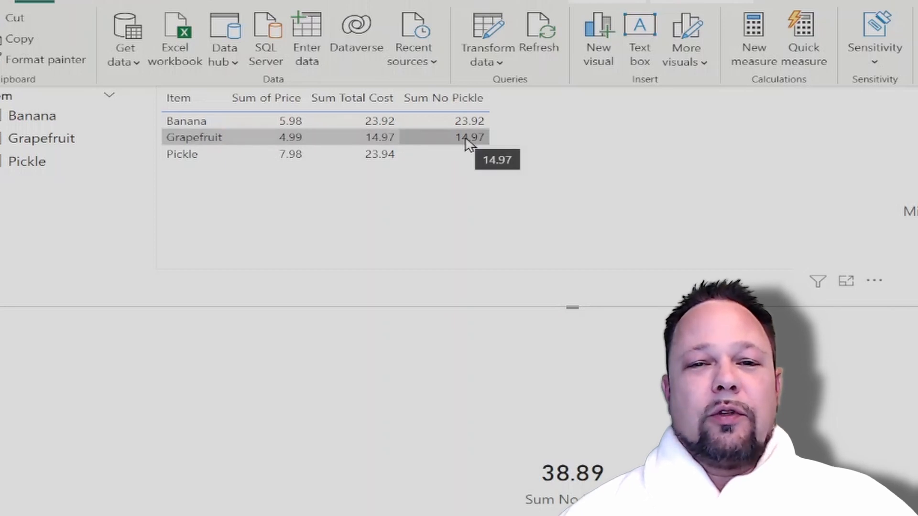
{"action": "mouse_move", "coordinate": [220, 159]}
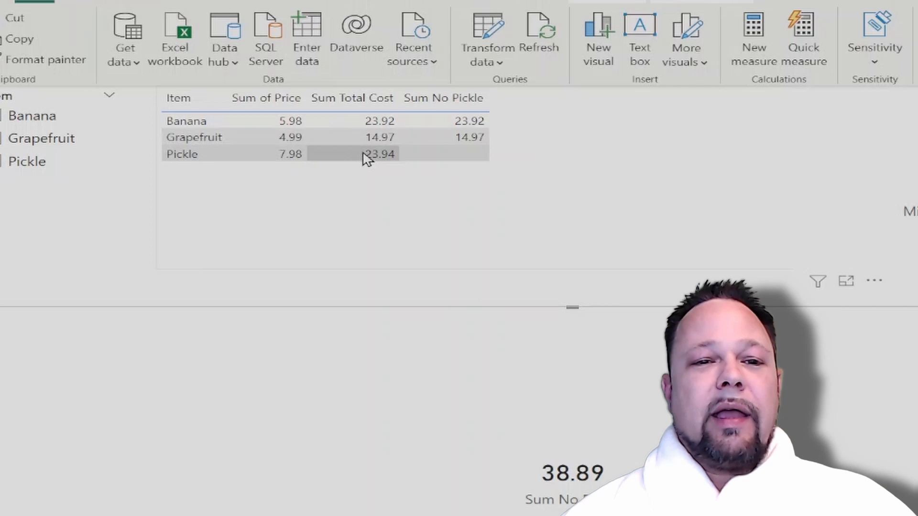
{"action": "mouse_move", "coordinate": [456, 158]}
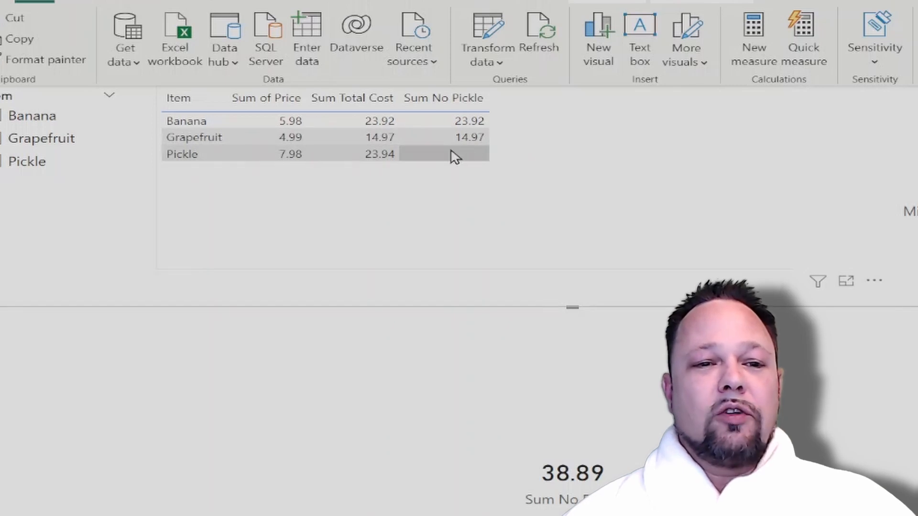
{"action": "mouse_move", "coordinate": [456, 165]}
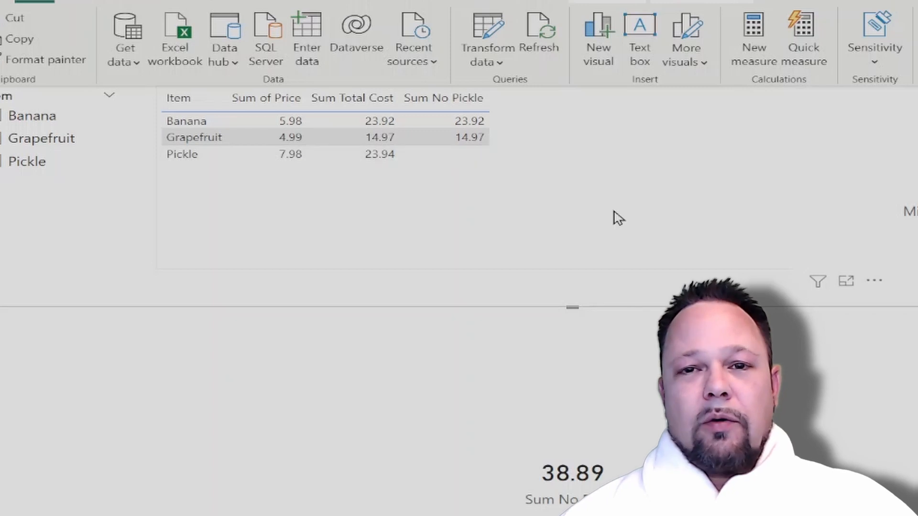
{"action": "mouse_move", "coordinate": [618, 287]}
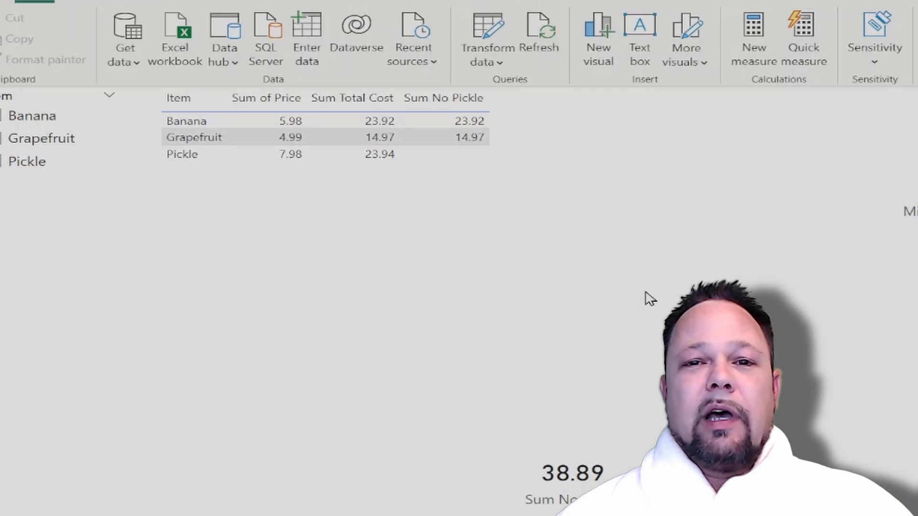
{"action": "mouse_move", "coordinate": [651, 332]}
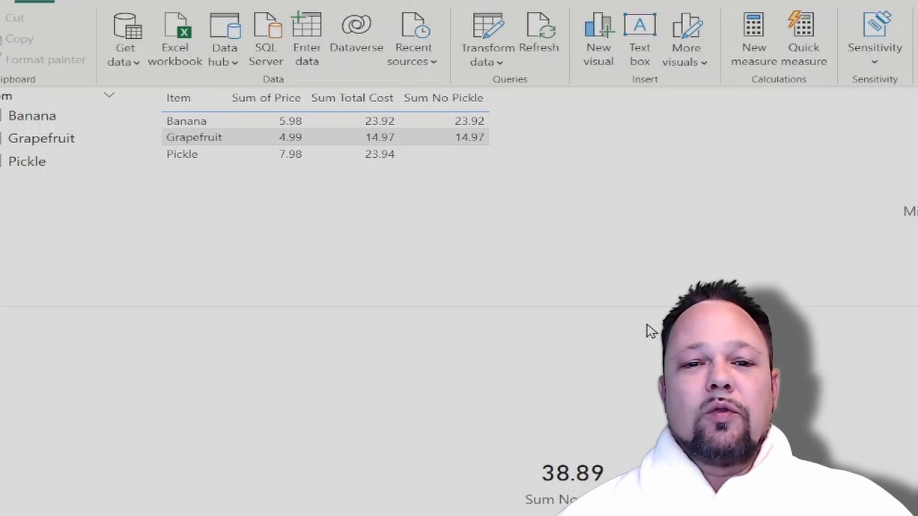